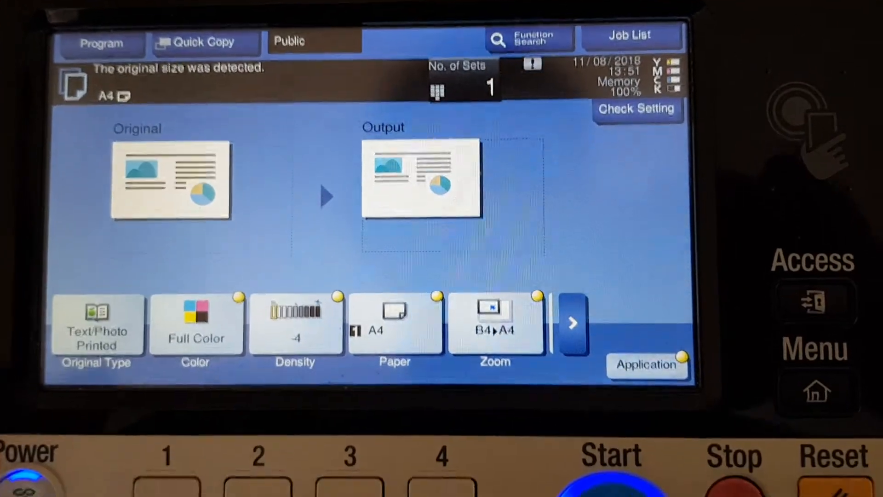
Reset the copy zoom to full size 100.0%.
click(493, 323)
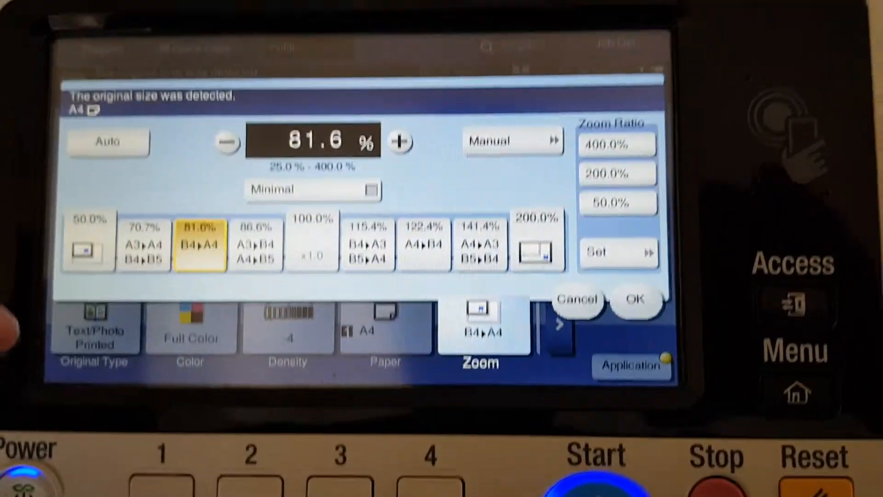
click(312, 240)
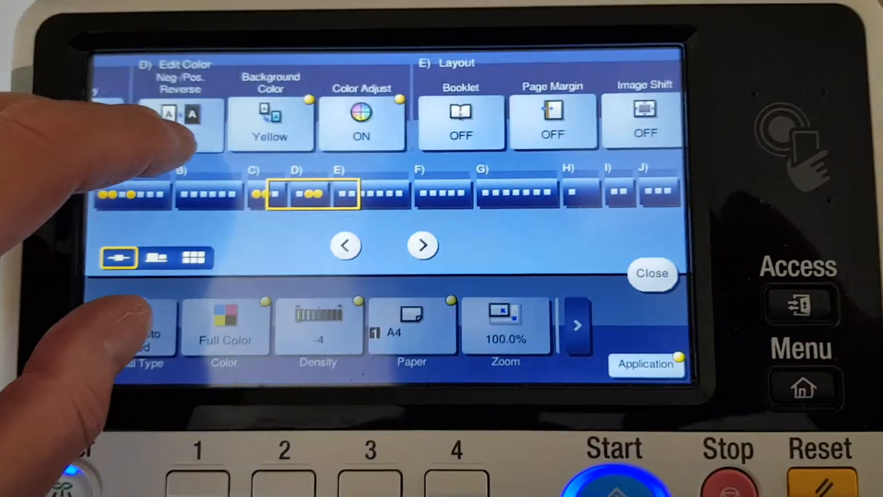
Review the Background Color options and switch off the yellow background colour.
click(270, 124)
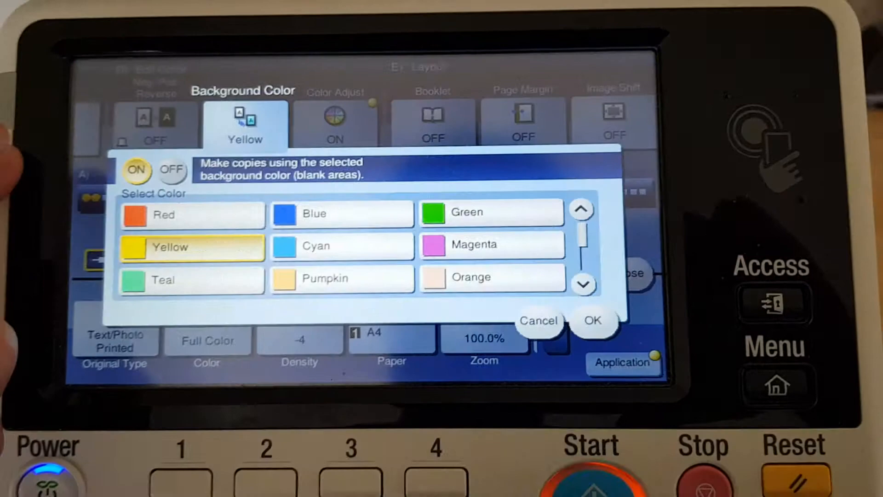
click(172, 171)
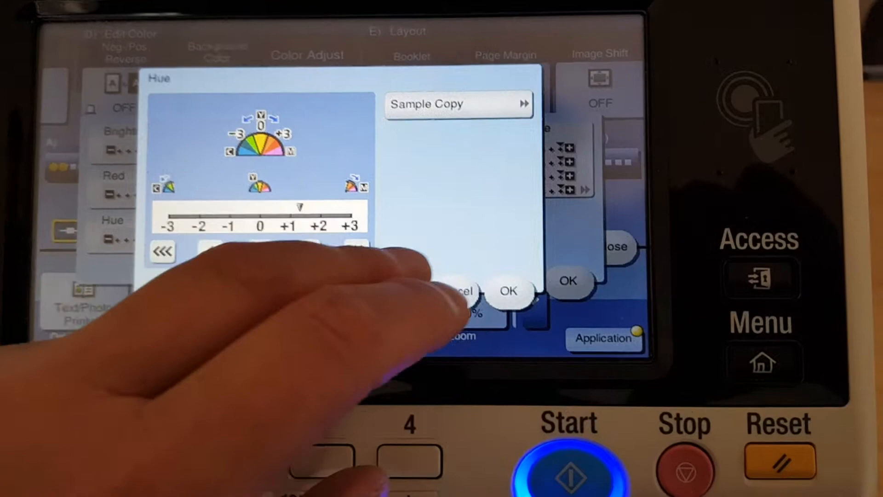
Confirm the Hue and Color Balance adjustments, then leave the Application functions for the copy screen.
click(507, 291)
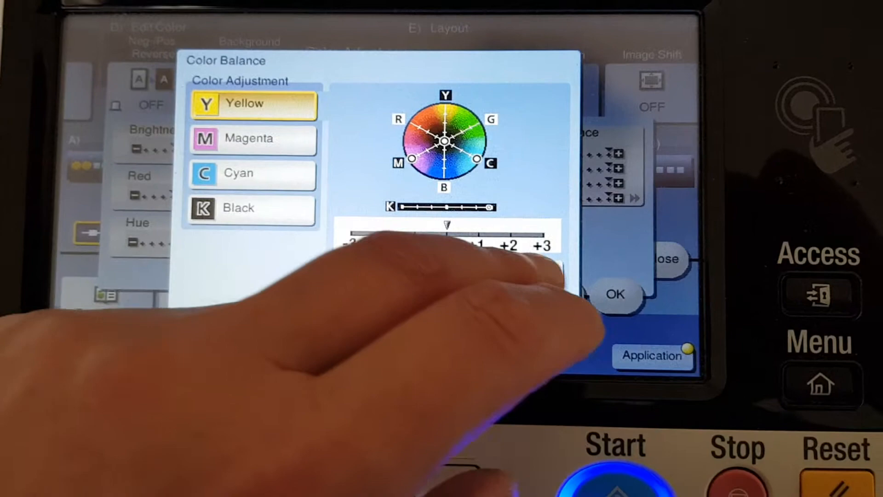
click(253, 148)
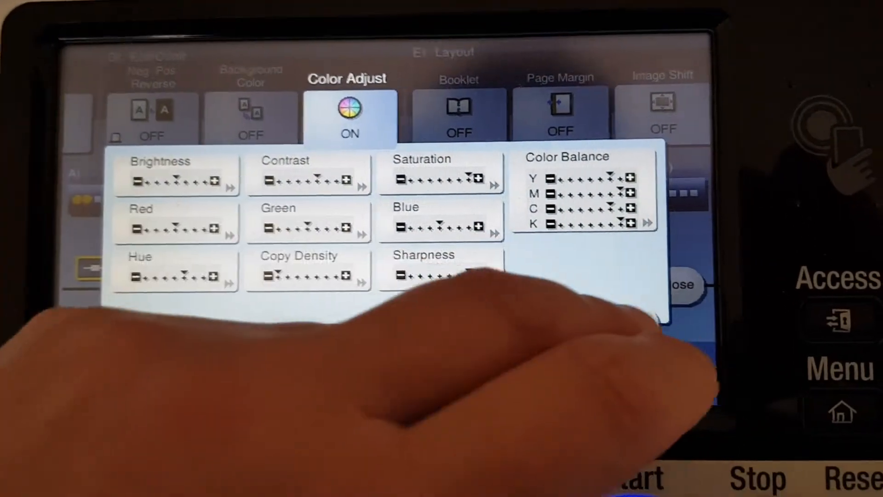
click(678, 285)
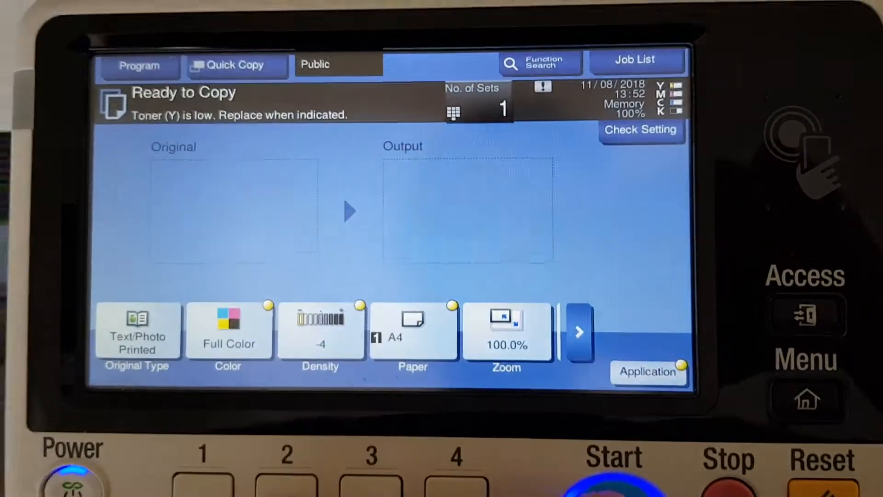
Scan the original, finish scanning and print one full-colour 1-sided A4 copy at 100%.
click(612, 483)
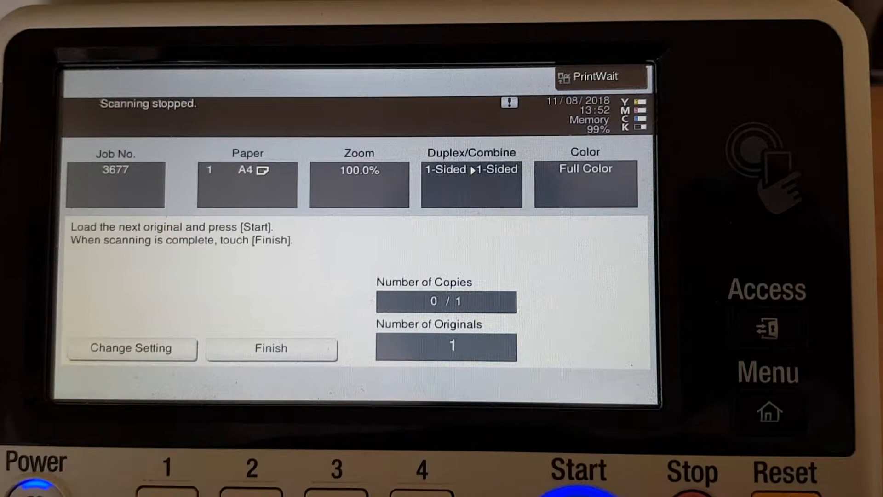
click(271, 348)
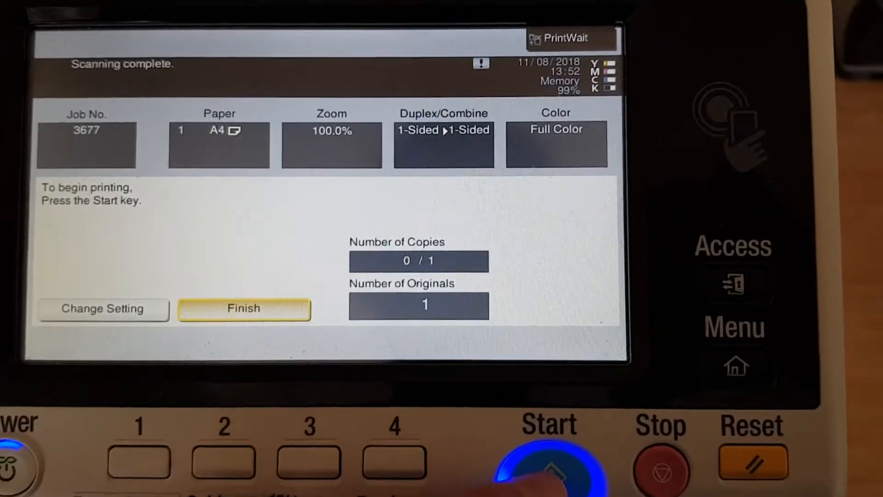
click(549, 461)
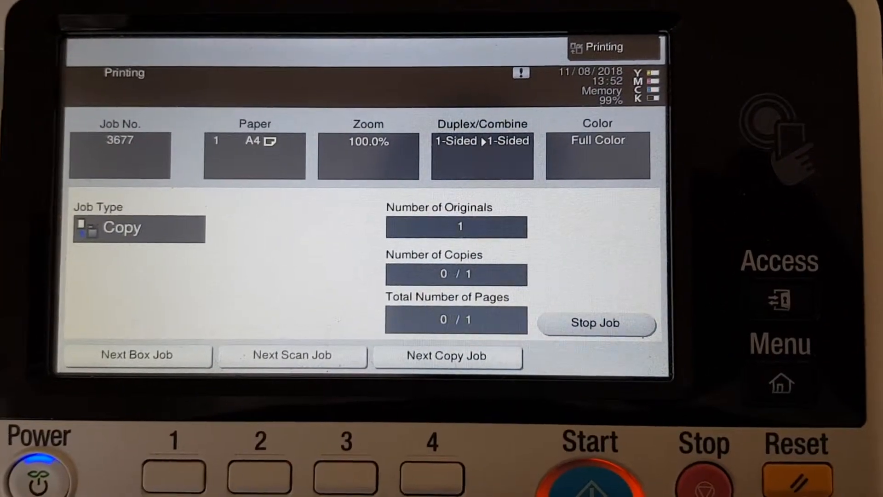